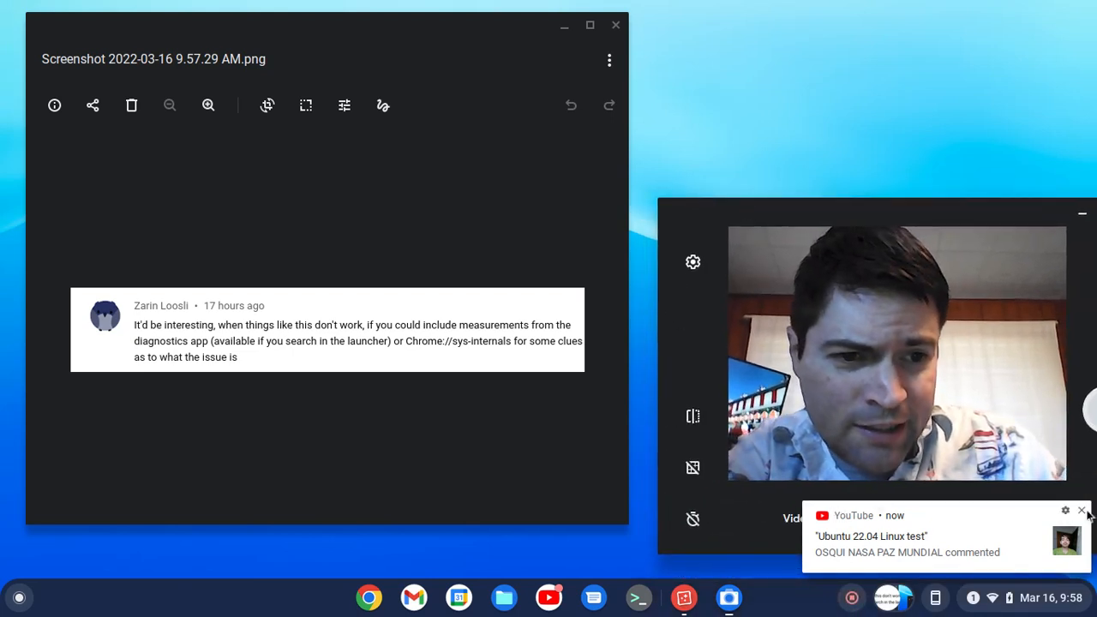
- Dismiss the YouTube comment notification over the Gallery screenshot
{"action": "left_click", "coordinate": [1081, 510]}
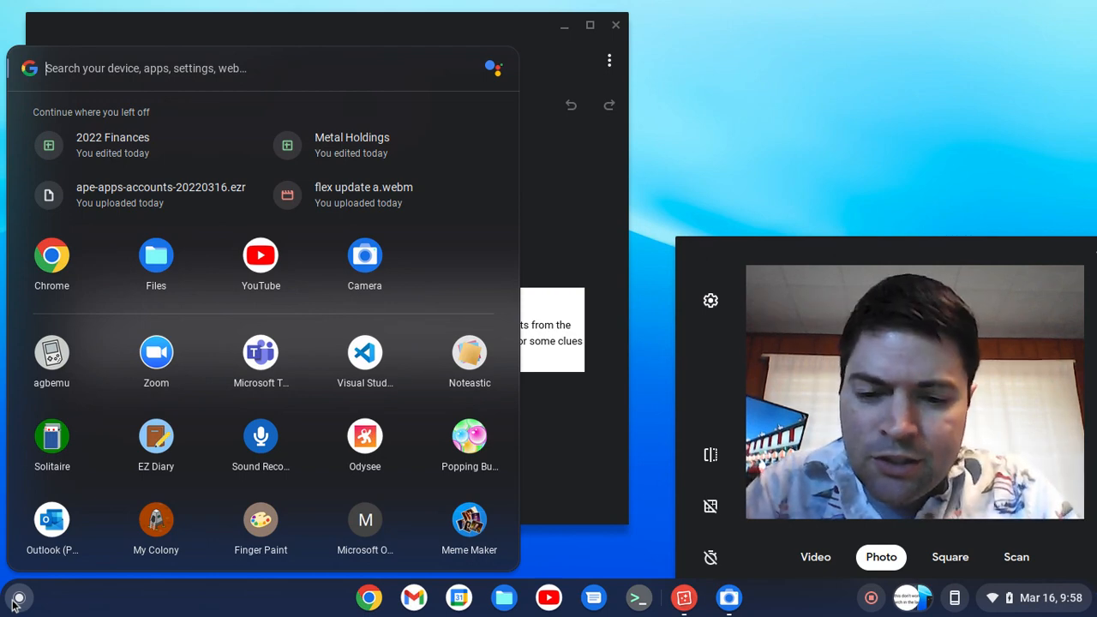
- Search the launcher for 'diagnostics' to open the Diagnostics app
{"action": "type", "text": "diagnostics"}
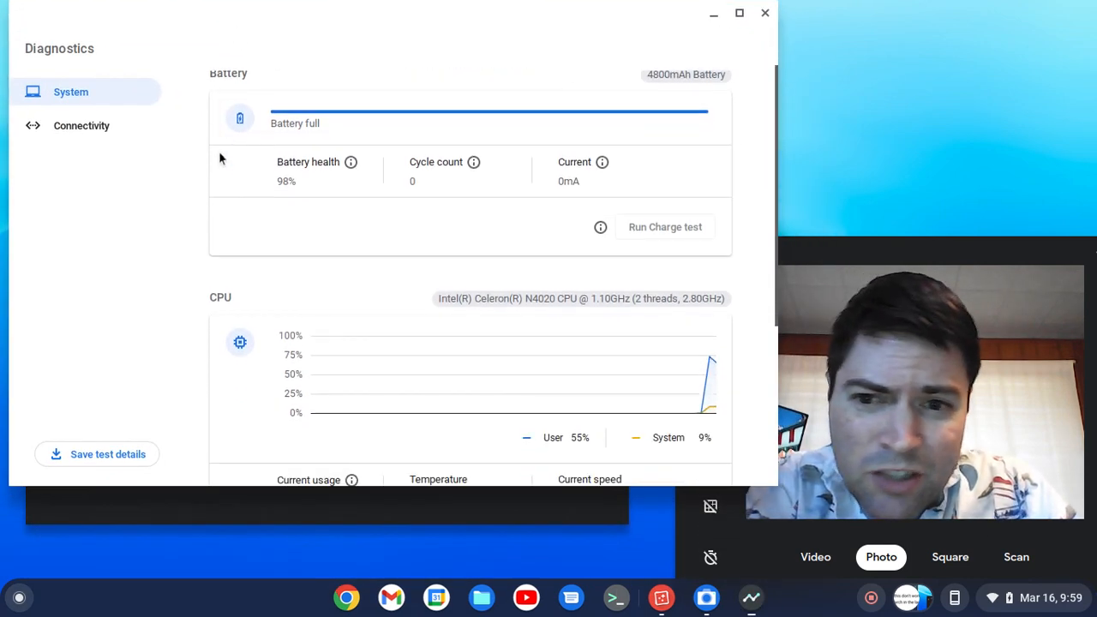
{"action": "scroll", "scroll_direction": "down", "scroll_amount": 3}
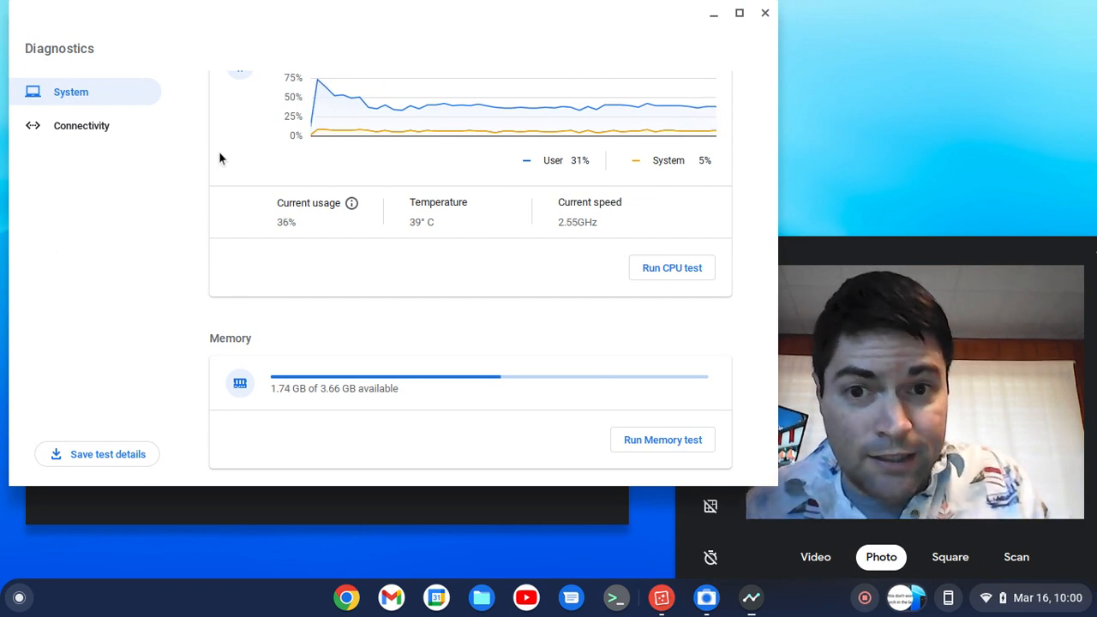
{"action": "scroll", "scroll_direction": "up", "scroll_amount": 3}
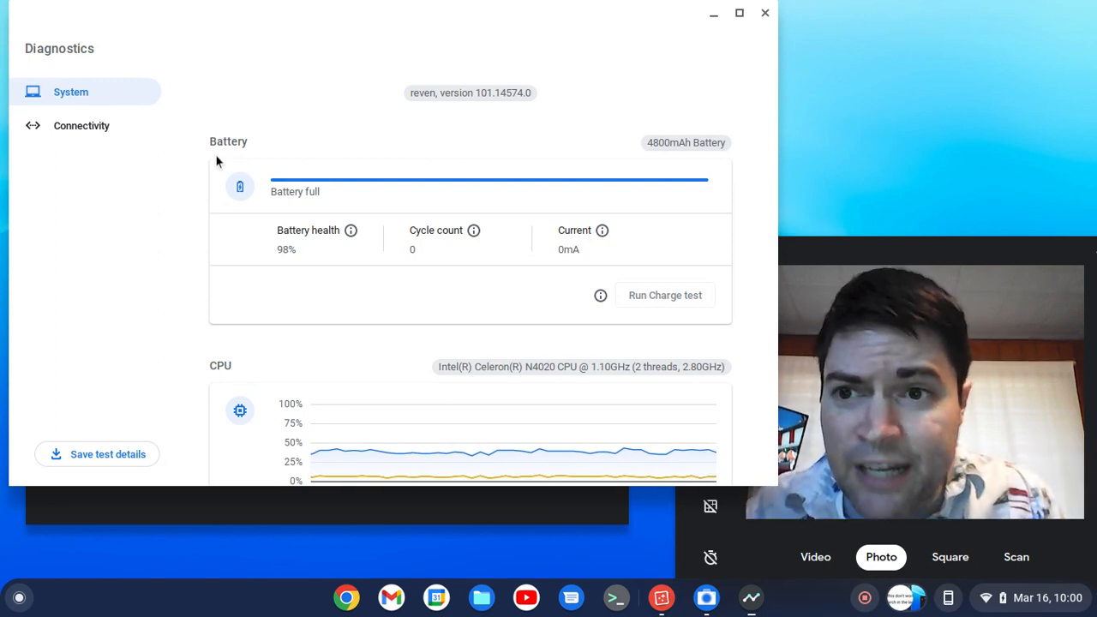
{"action": "left_click", "coordinate": [81, 125]}
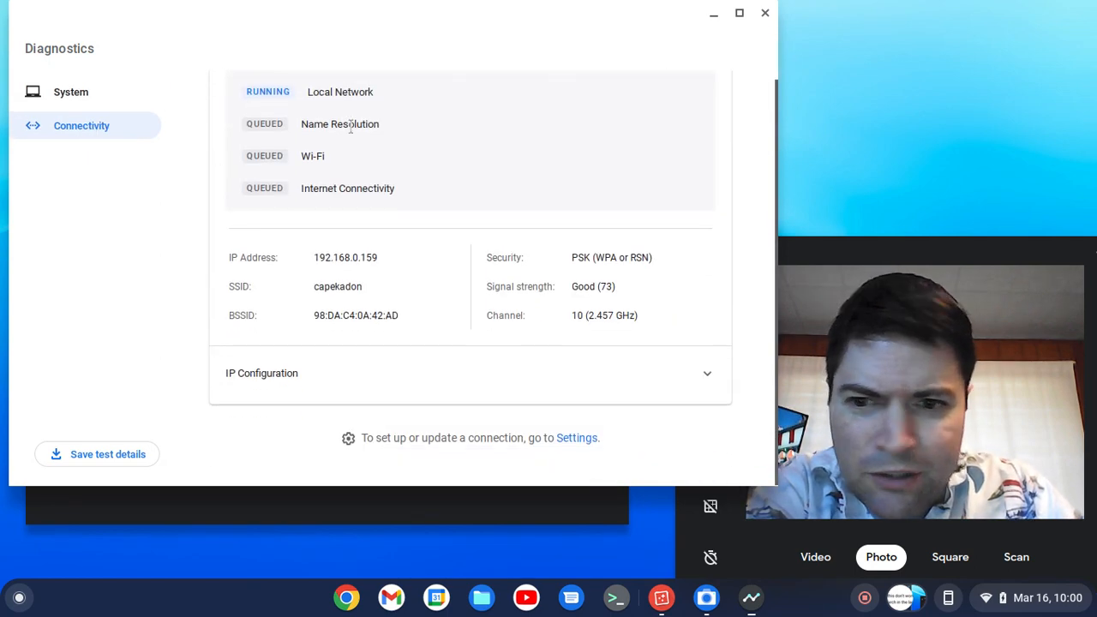
{"action": "left_click", "coordinate": [70, 91]}
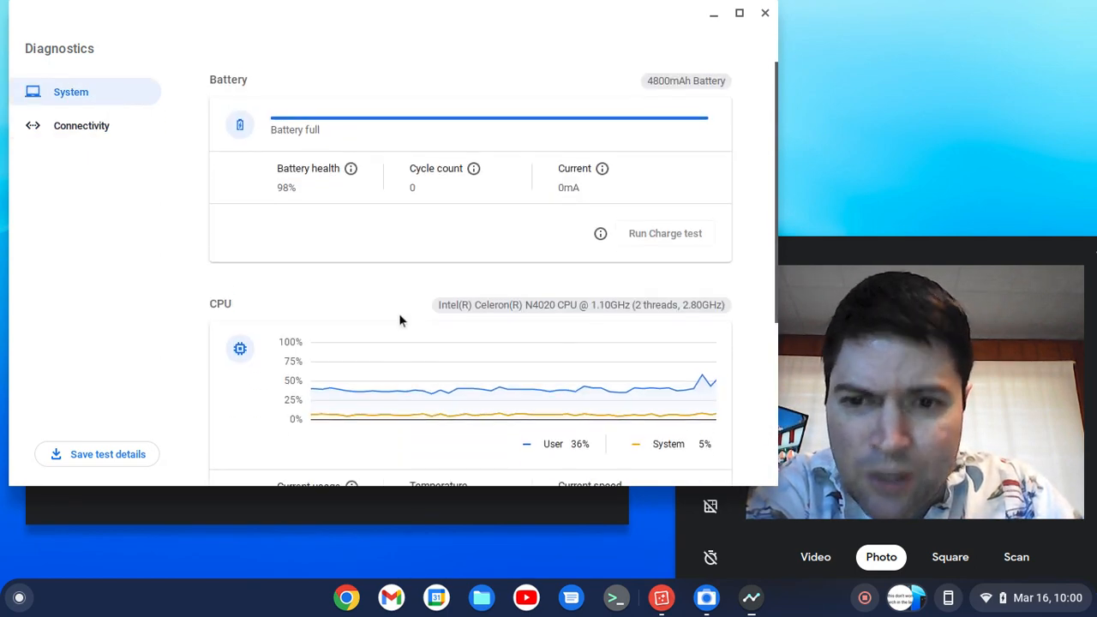
{"action": "scroll", "scroll_direction": "down", "scroll_amount": 3}
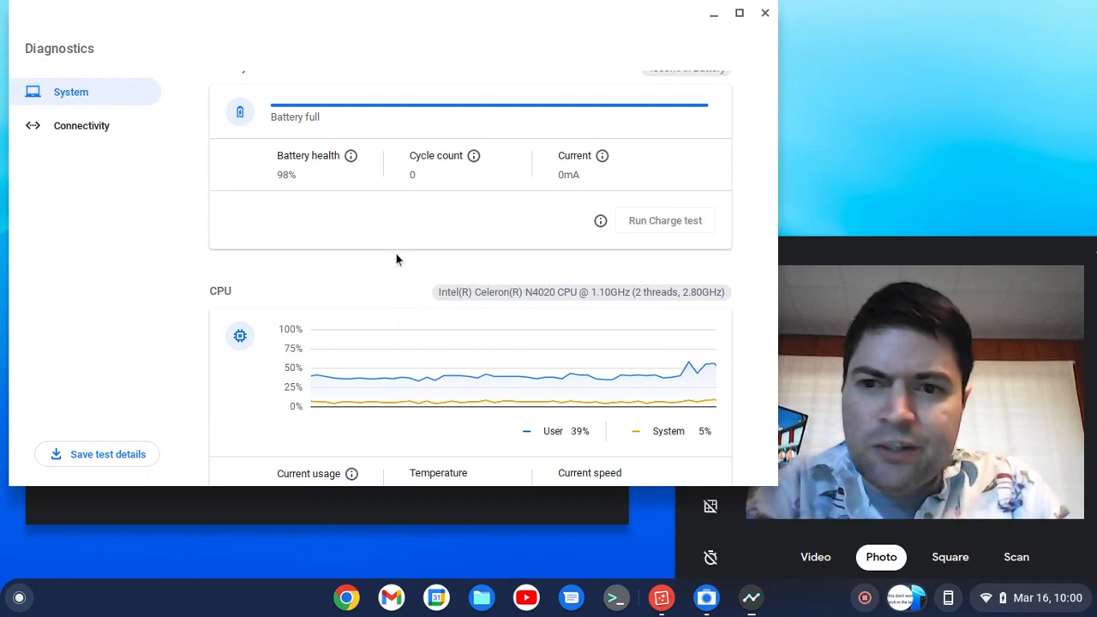
{"action": "scroll", "scroll_direction": "up", "scroll_amount": 3}
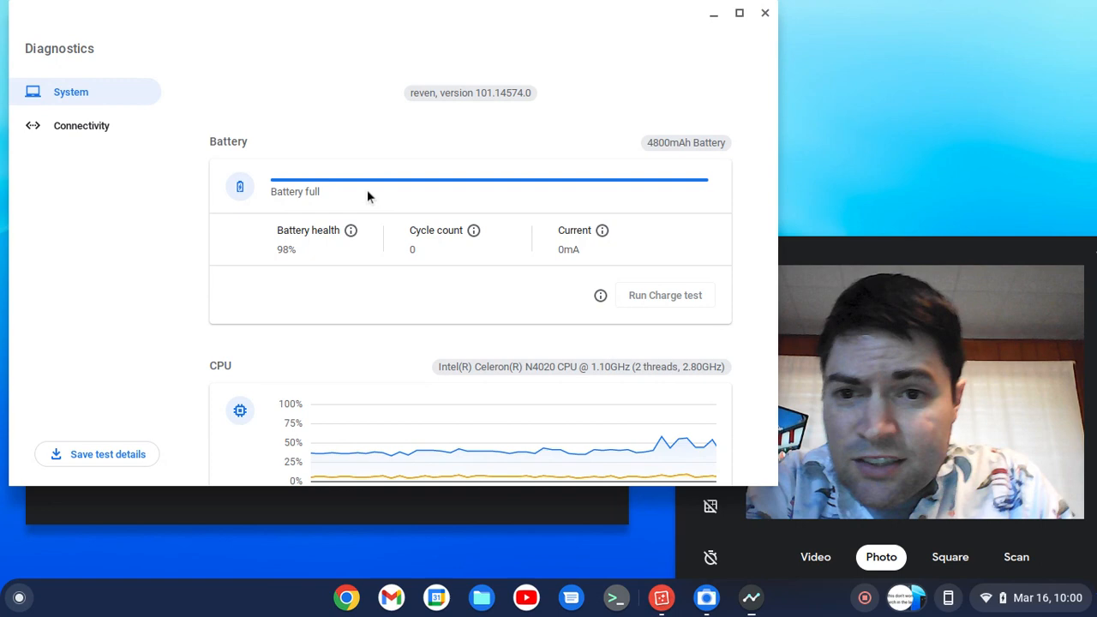
{"action": "scroll", "scroll_direction": "down", "scroll_amount": 3}
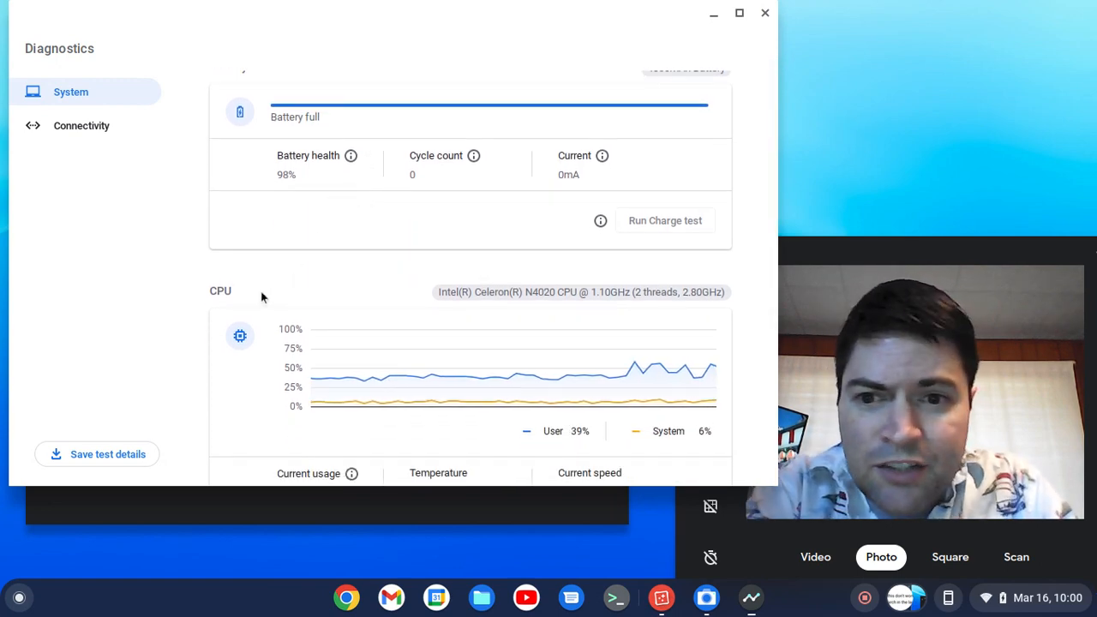
{"action": "scroll", "scroll_direction": "down", "scroll_amount": 3}
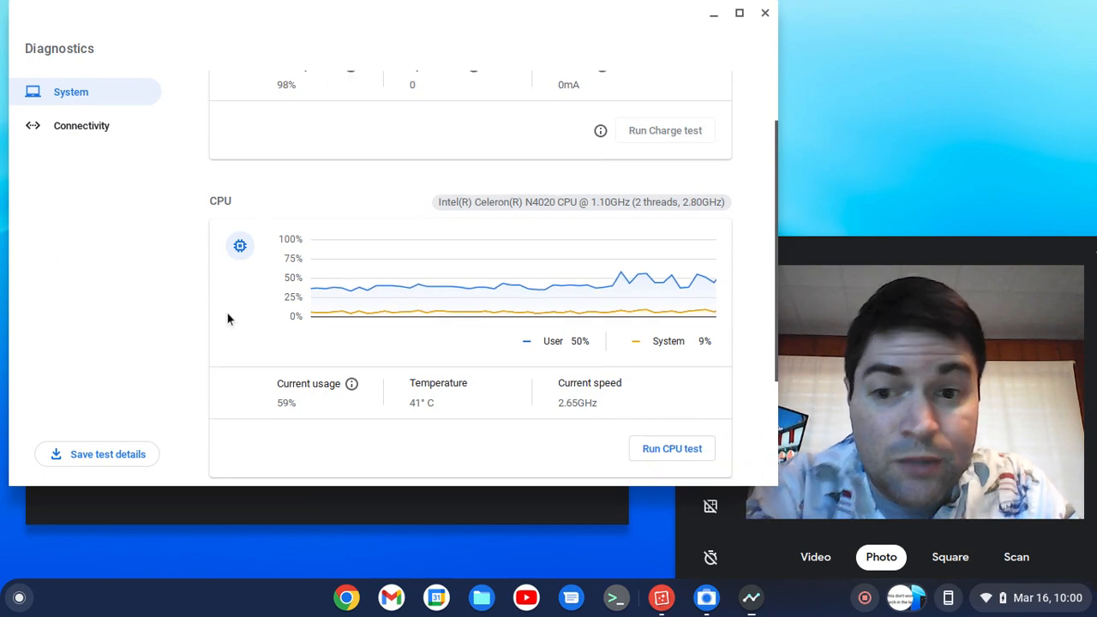
{"action": "scroll", "scroll_direction": "down", "scroll_amount": 3}
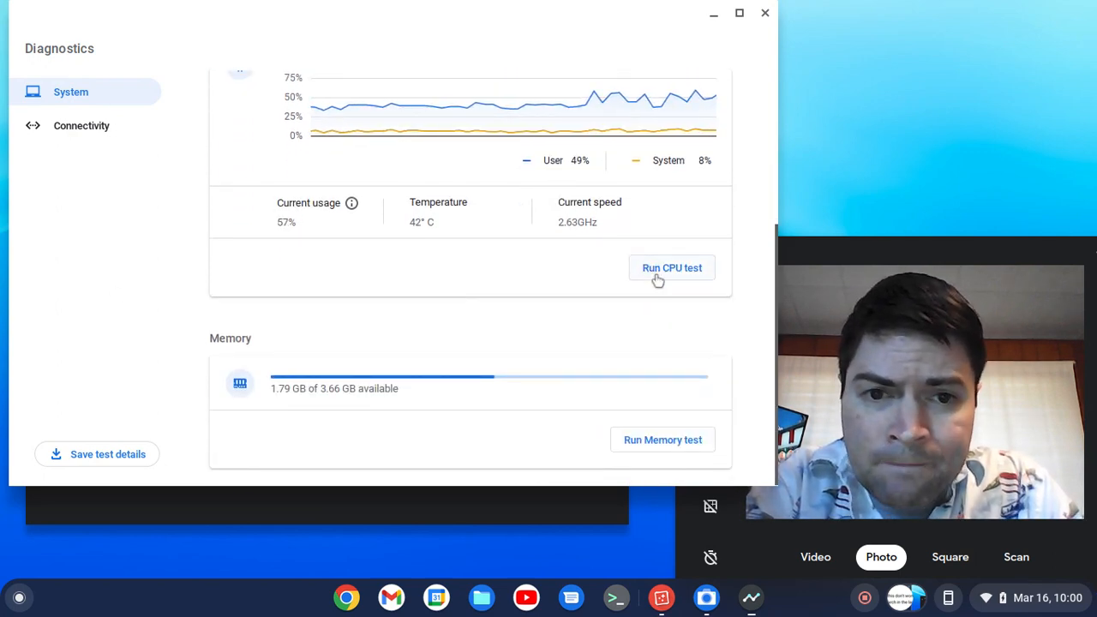
{"action": "scroll", "scroll_direction": "up", "scroll_amount": 3}
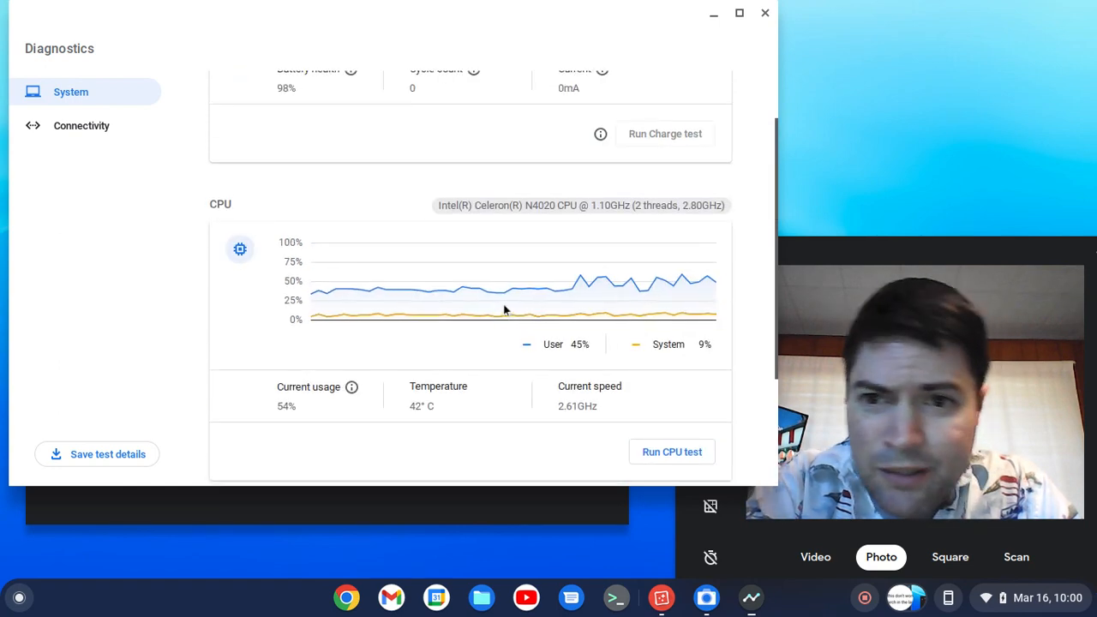
{"action": "mouse_move", "coordinate": [763, 12]}
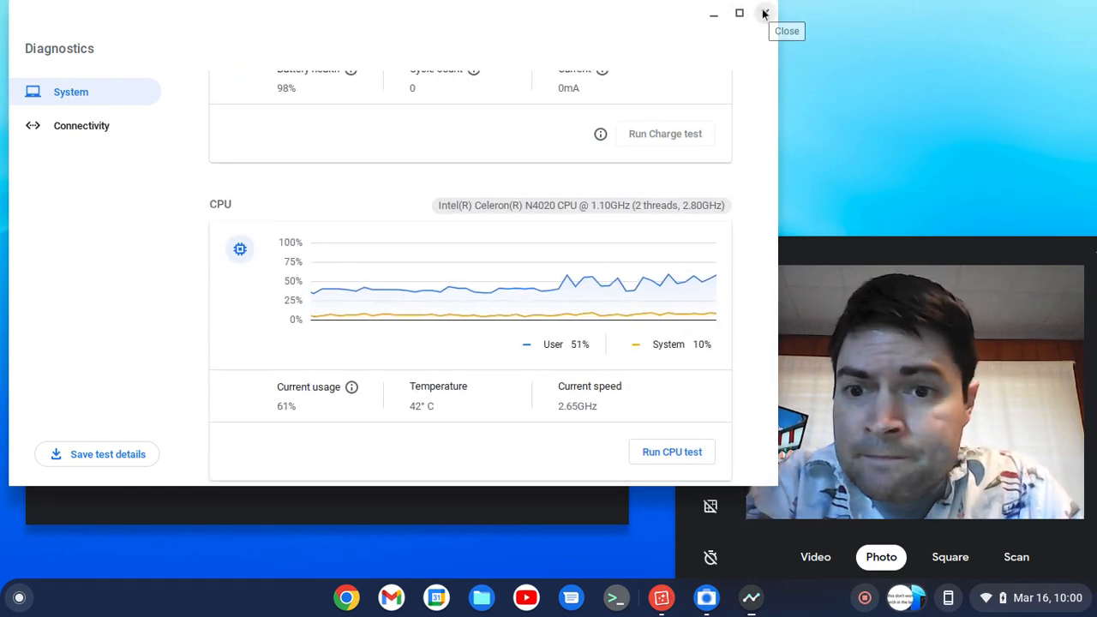
- Close the Diagnostics window to return to the Gallery screenshot
{"action": "left_click", "coordinate": [763, 14]}
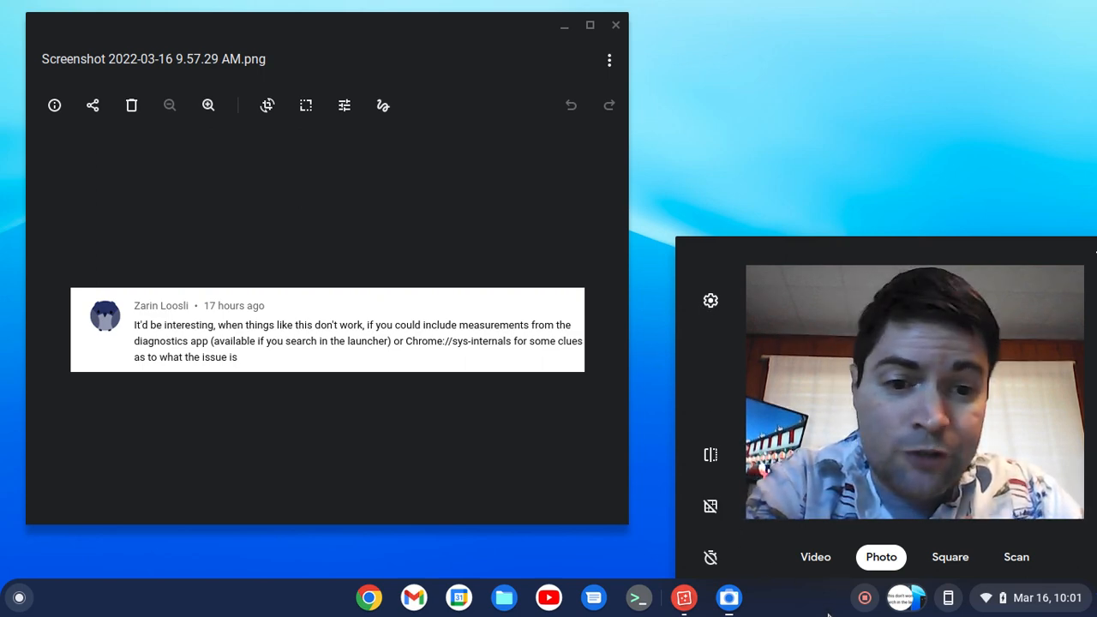
{"action": "mouse_move", "coordinate": [865, 598]}
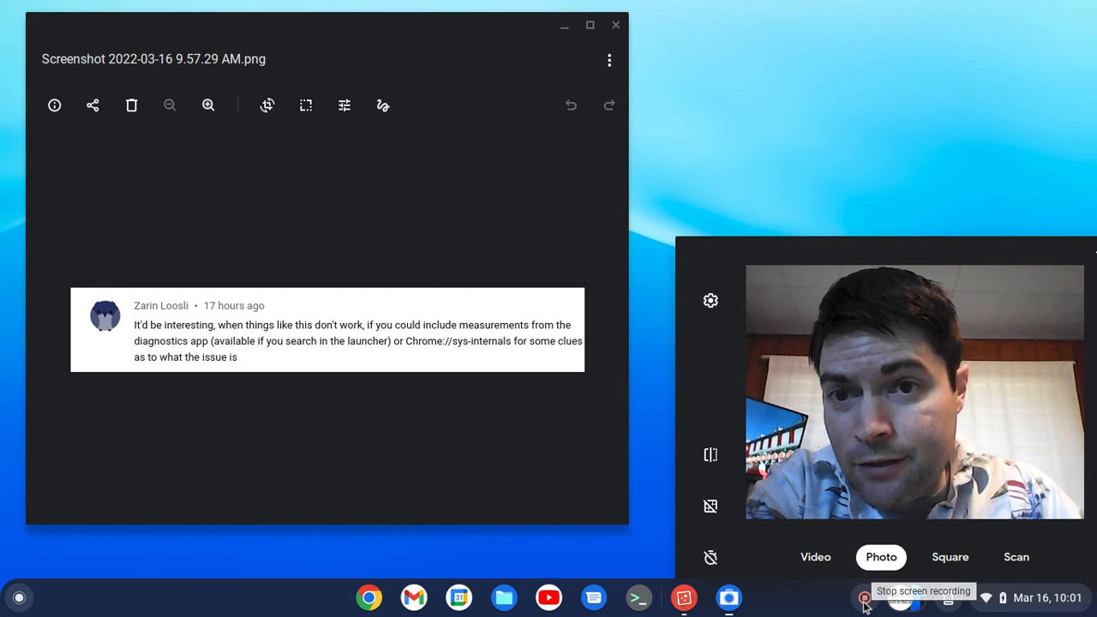